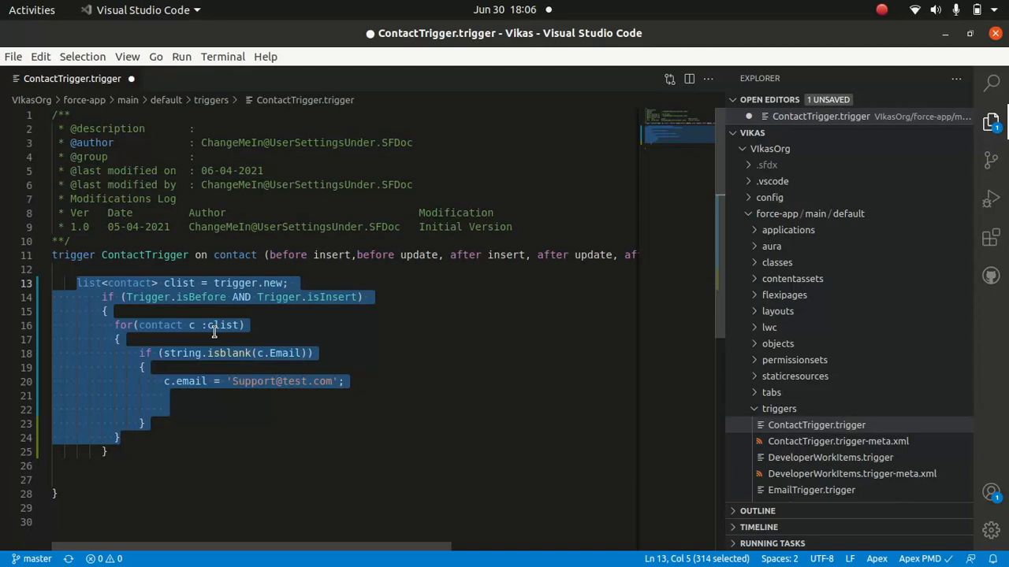
# Read through the sfdc-trigger-framework README on GitHub, then come back to the ContactTrigger code.
pyautogui.click(244, 325)
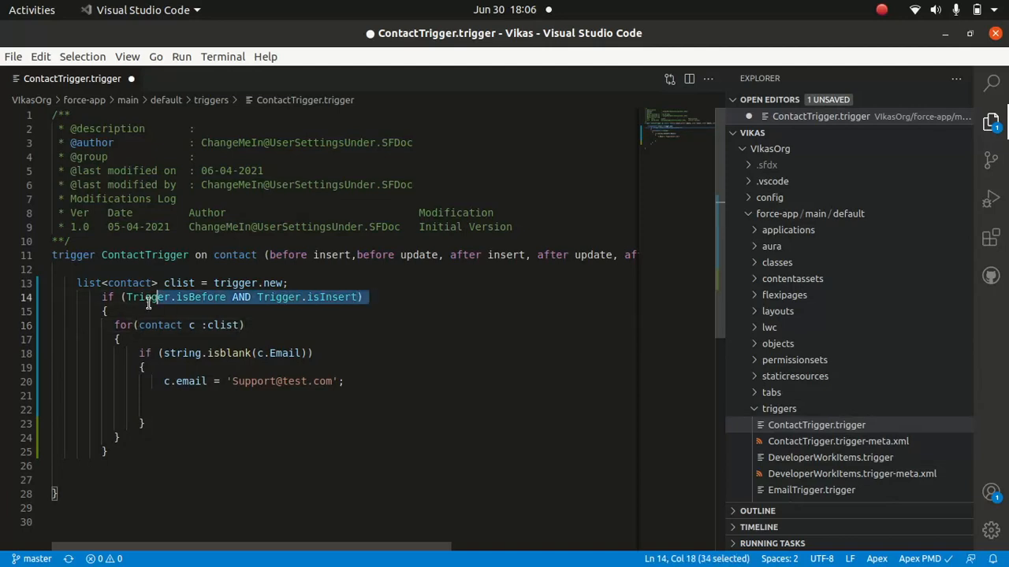
pyautogui.click(359, 339)
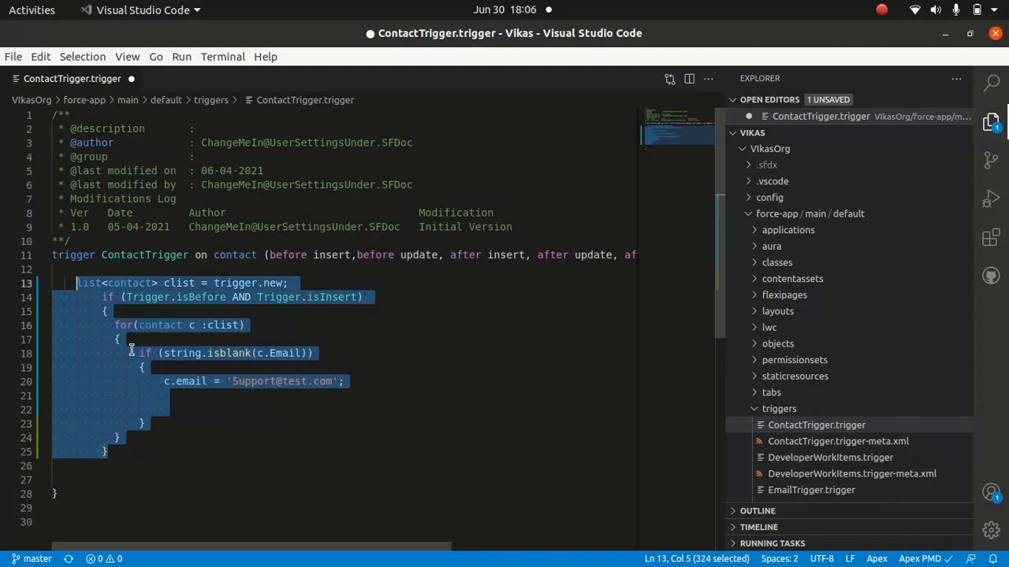
pyautogui.click(142, 368)
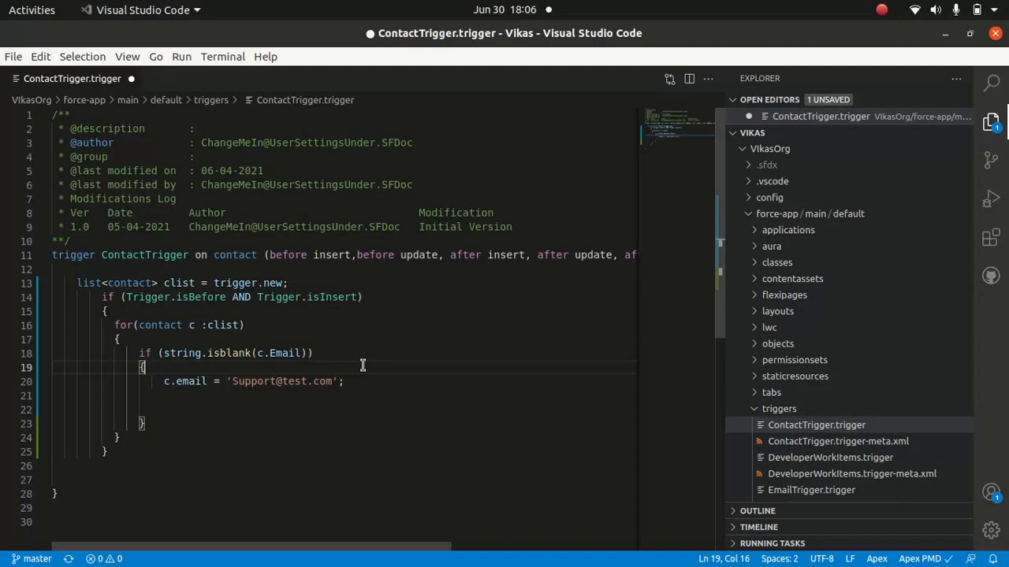
pyautogui.moveTo(300, 335)
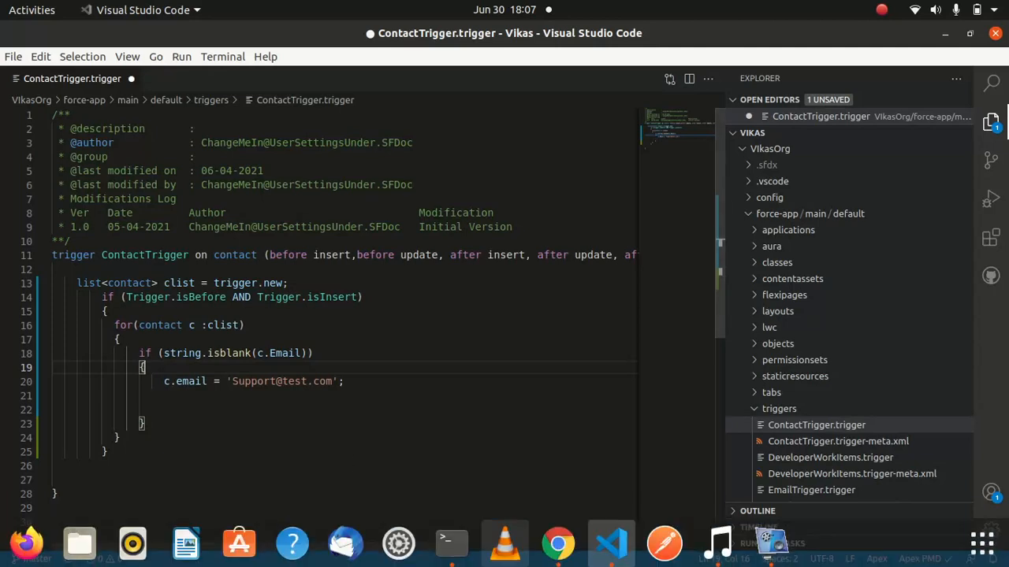
pyautogui.click(558, 542)
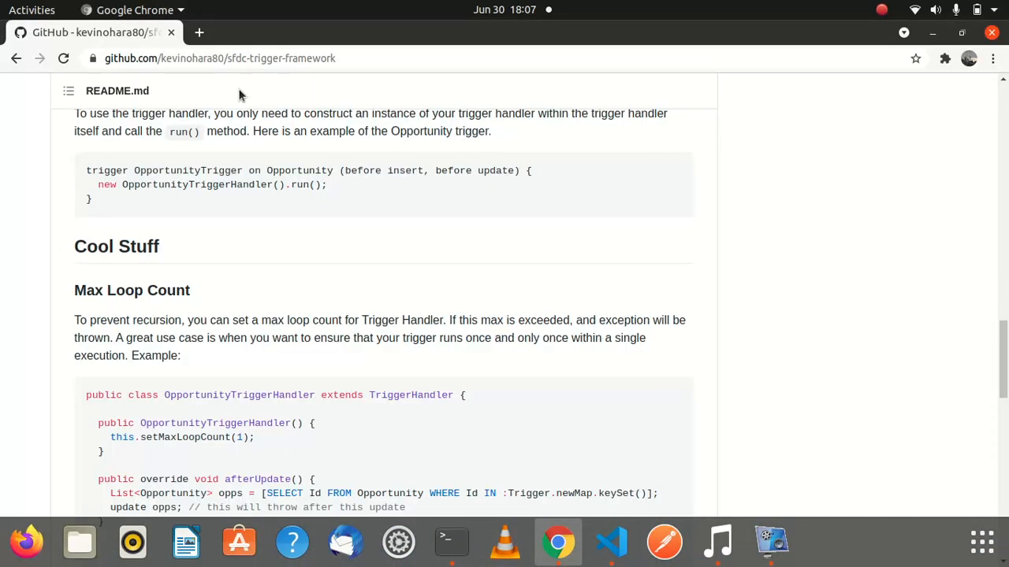
pyautogui.scroll(3)
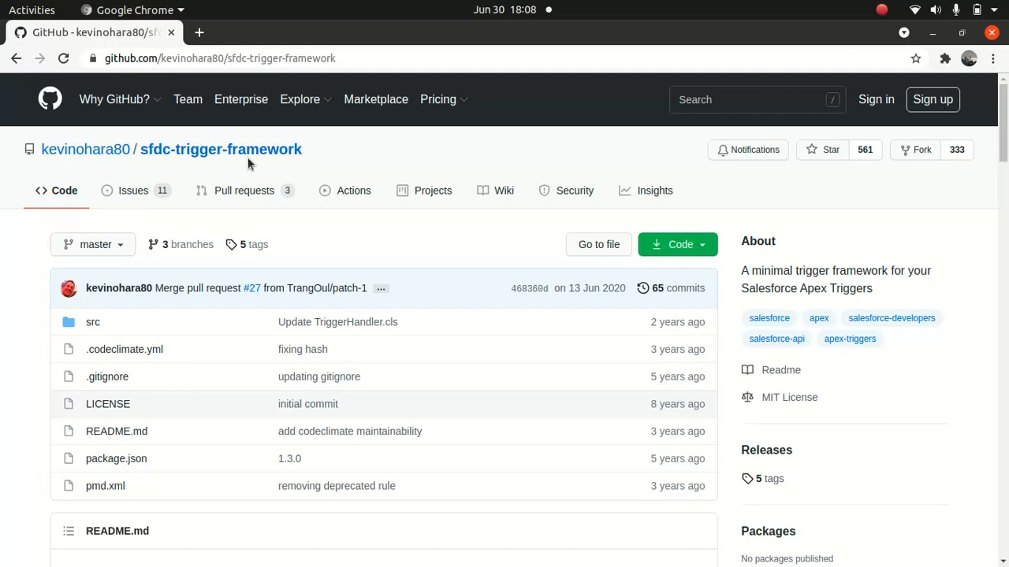
pyautogui.moveTo(344, 170)
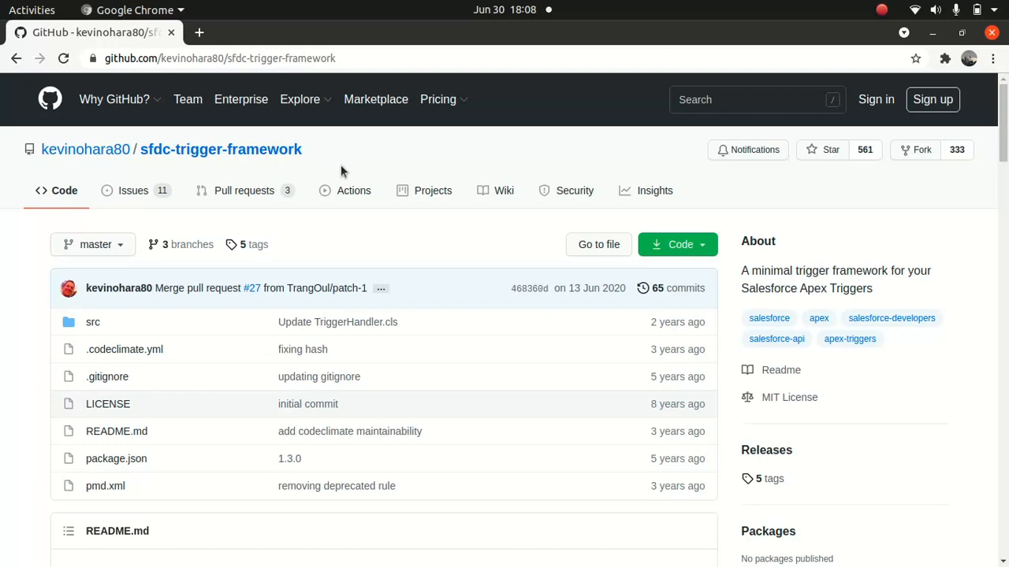
pyautogui.scroll(-3)
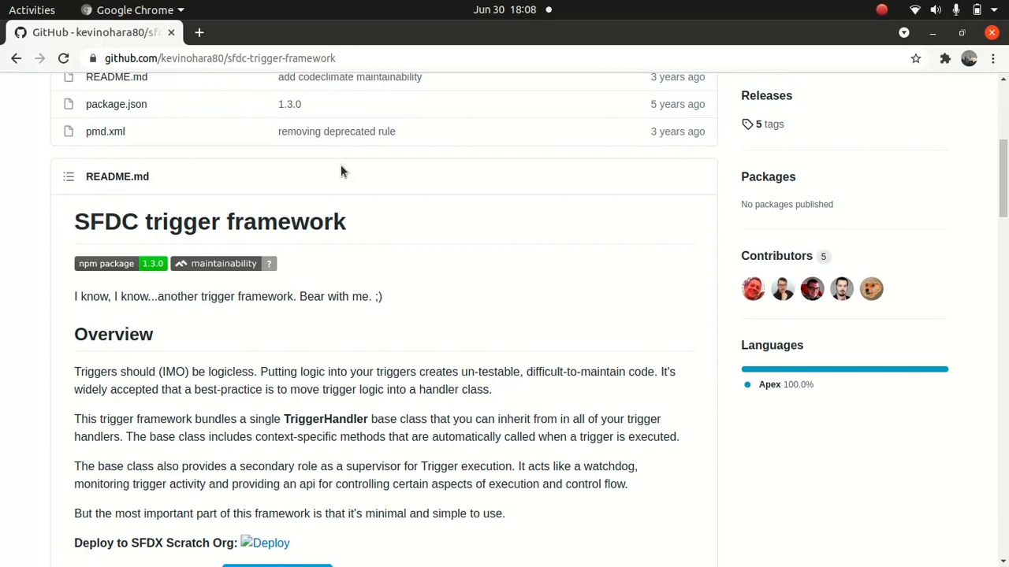
pyautogui.moveTo(558, 542)
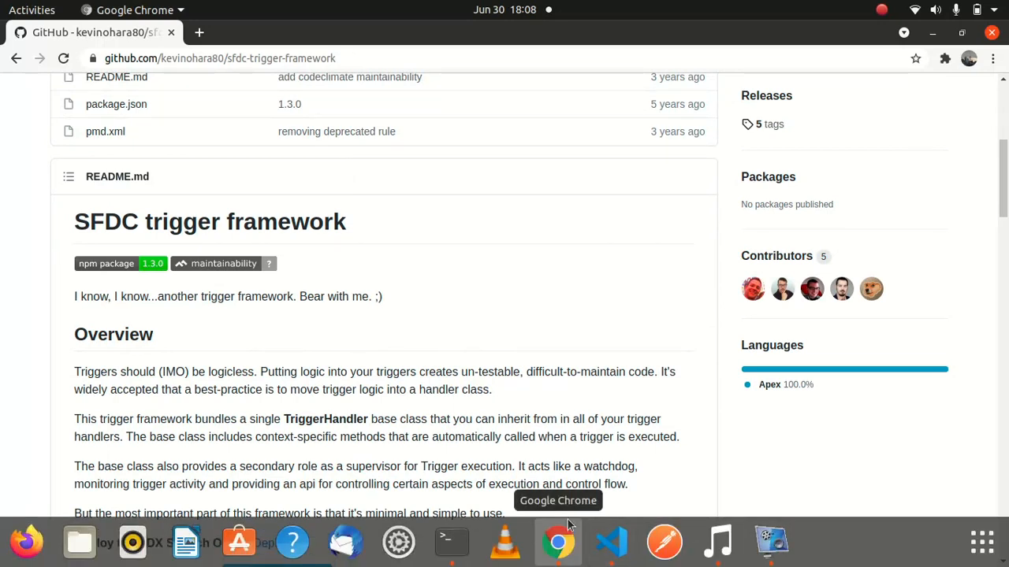
pyautogui.moveTo(561, 548)
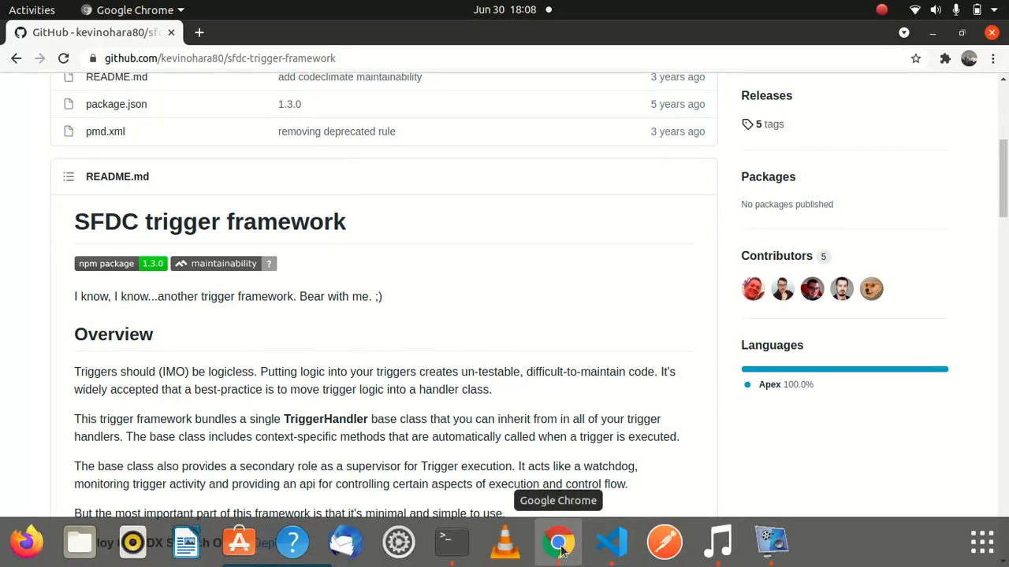
pyautogui.moveTo(451, 542)
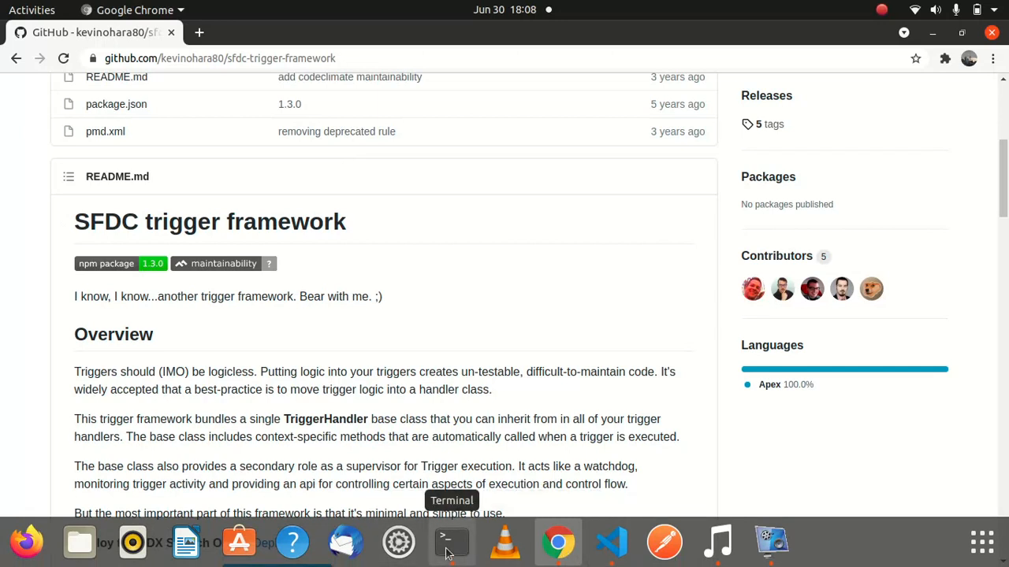
pyautogui.click(611, 543)
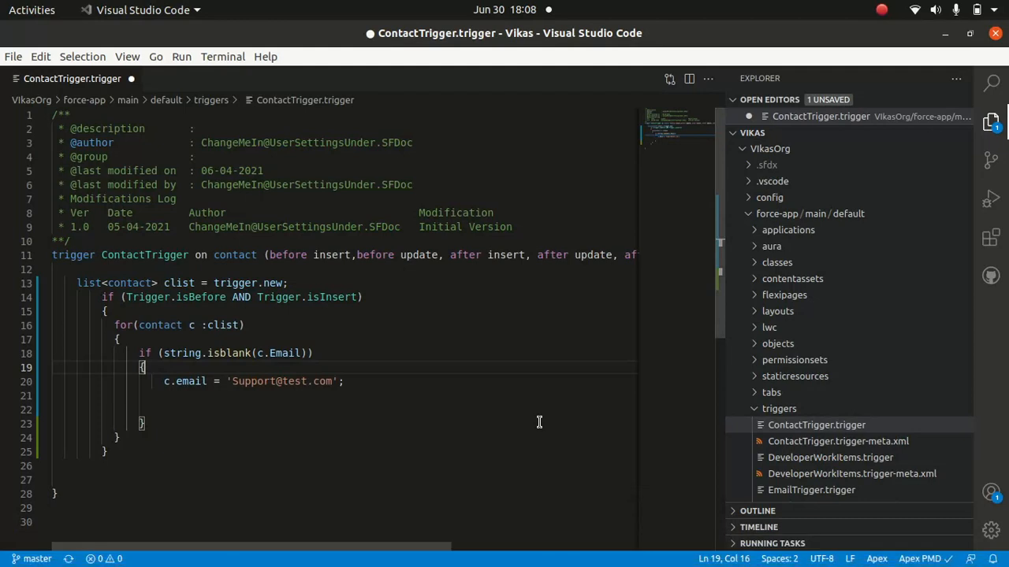
pyautogui.moveTo(492, 423)
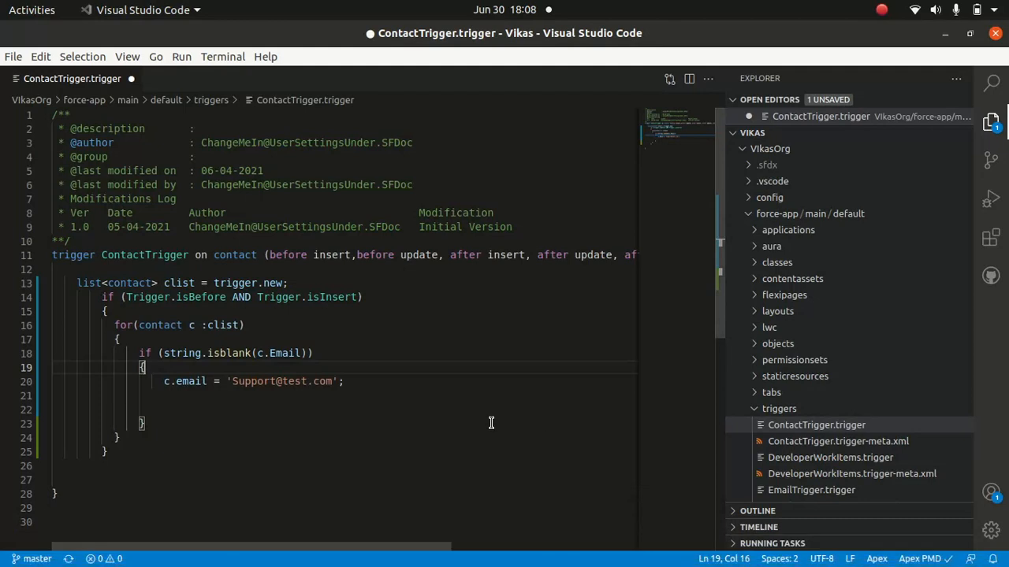
# Delete the email-defaulting loop from ContactTrigger's body and search the workspace for contacttrigg.
pyautogui.moveTo(76, 283); pyautogui.dragTo(108, 451)
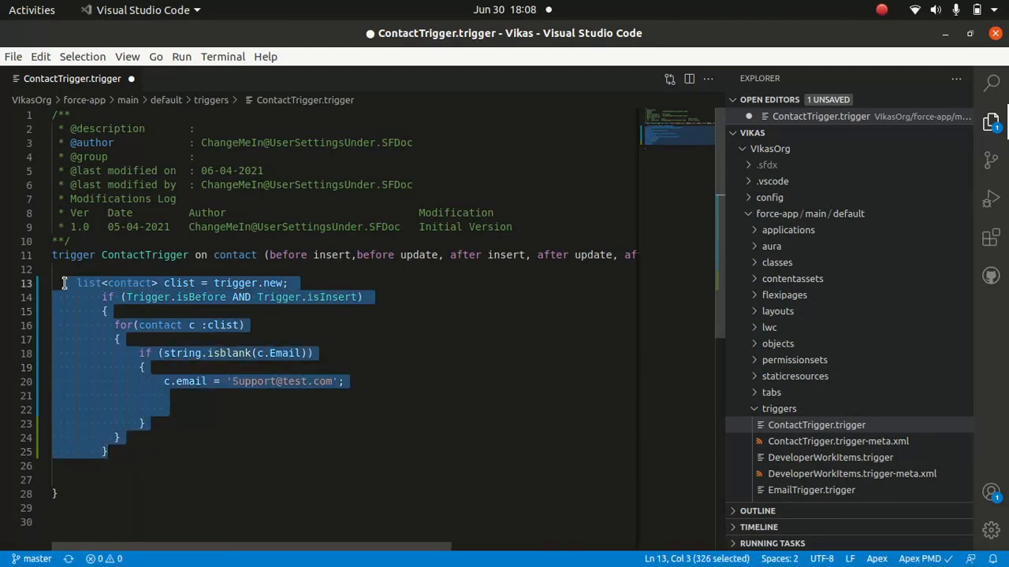
pyautogui.press('Delete')
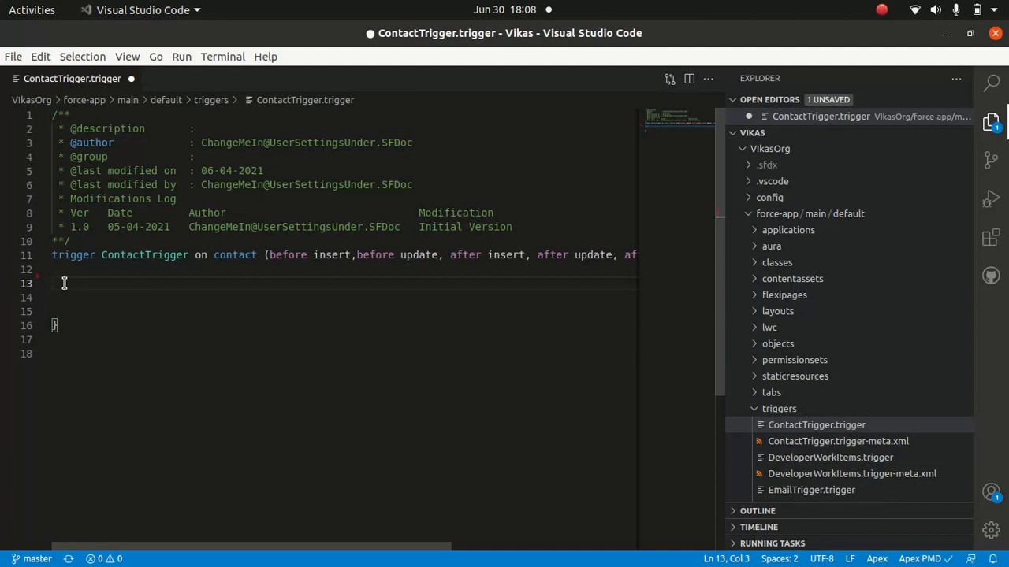
pyautogui.click(992, 83)
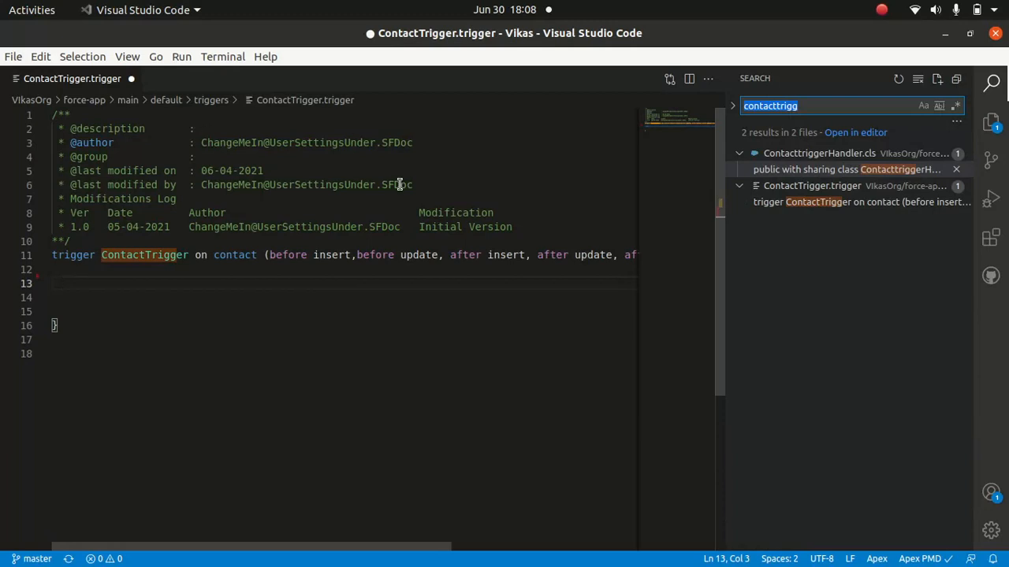
# Open ContacttriggerHandler.cls from the results and select its TriggerHandler parent class name.
pyautogui.click(845, 170)
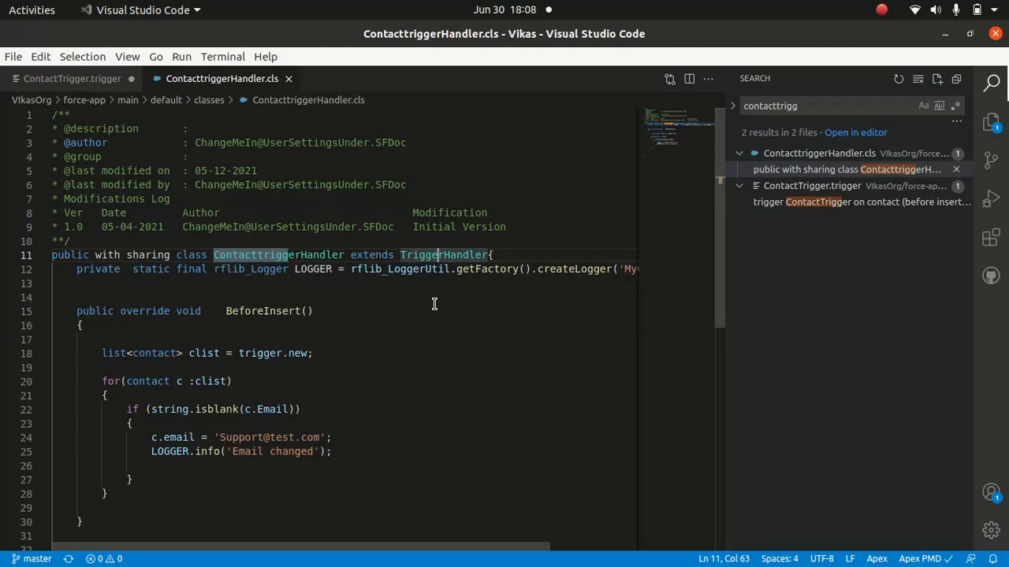
pyautogui.click(87, 325)
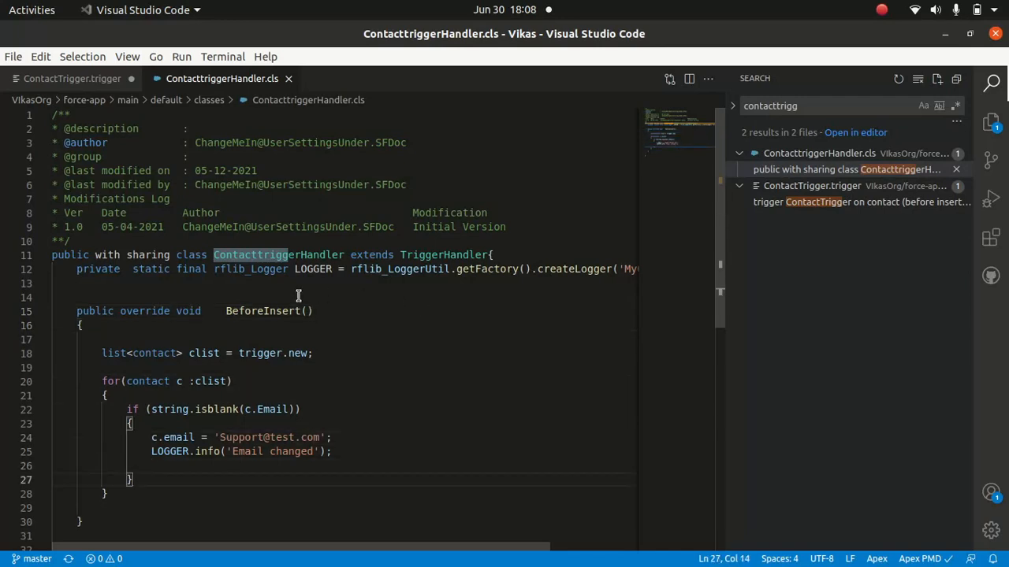
pyautogui.moveTo(366, 402)
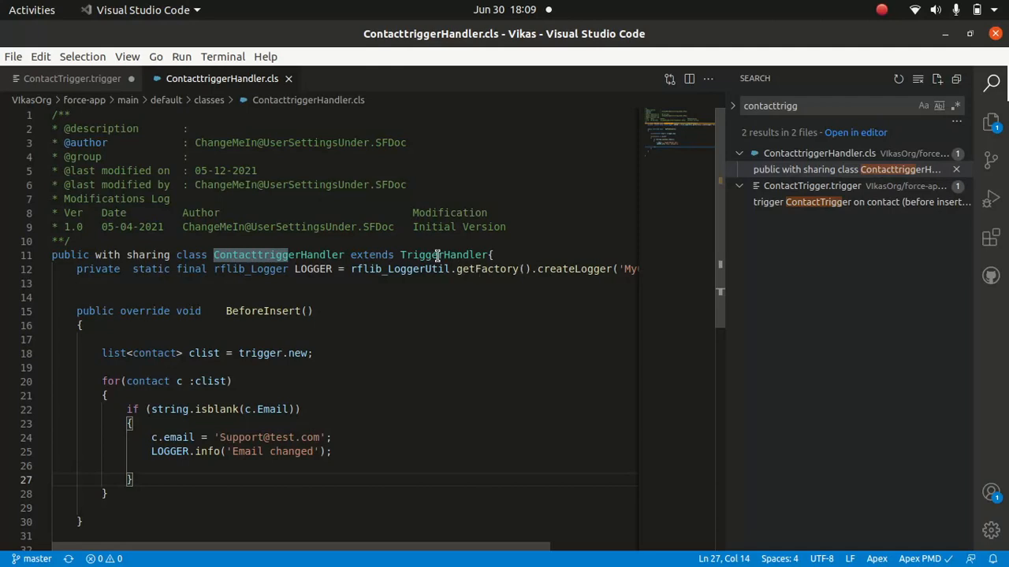
pyautogui.doubleClick(444, 255)
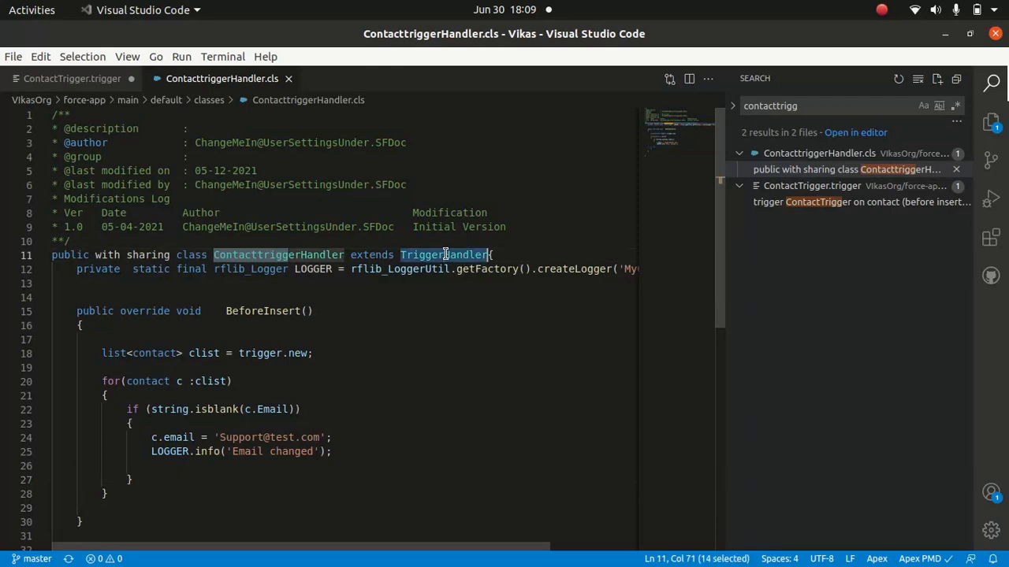
pyautogui.moveTo(523, 277)
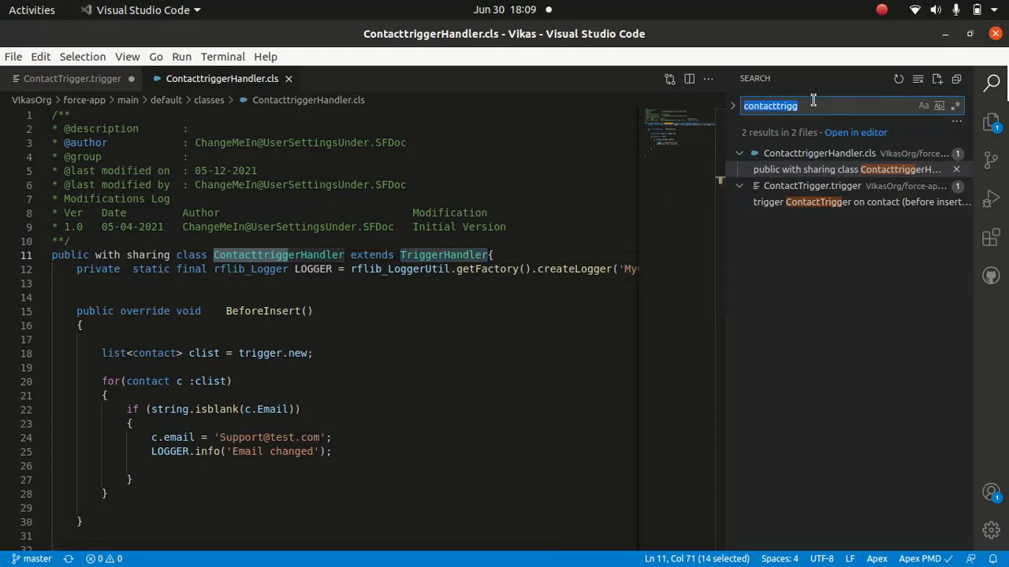
# Search the project for TriggerHandler, collapse a couple of result groups, and browse the TriggerHandler base class.
pyautogui.write('TriggerHandler')
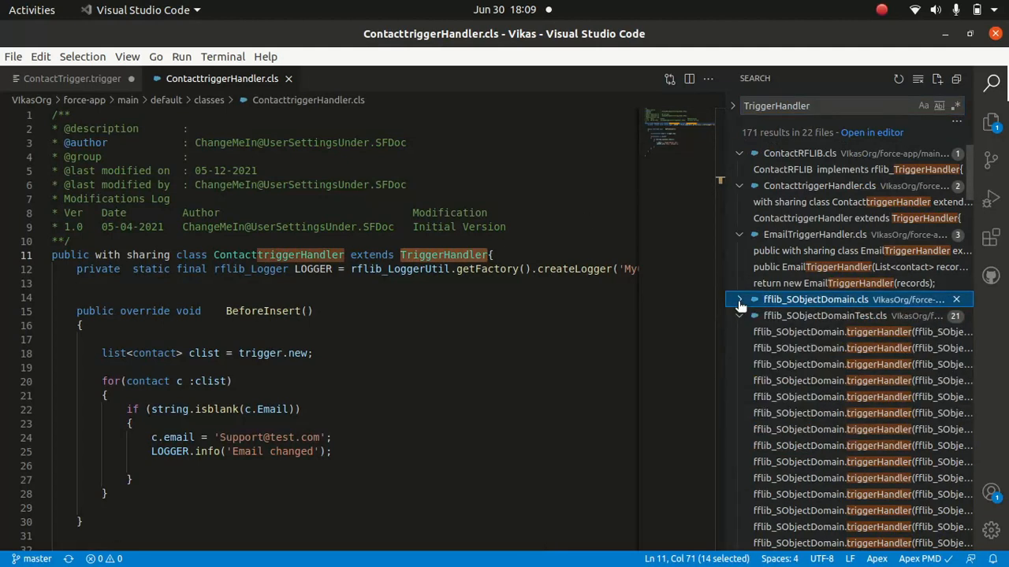
pyautogui.click(738, 299)
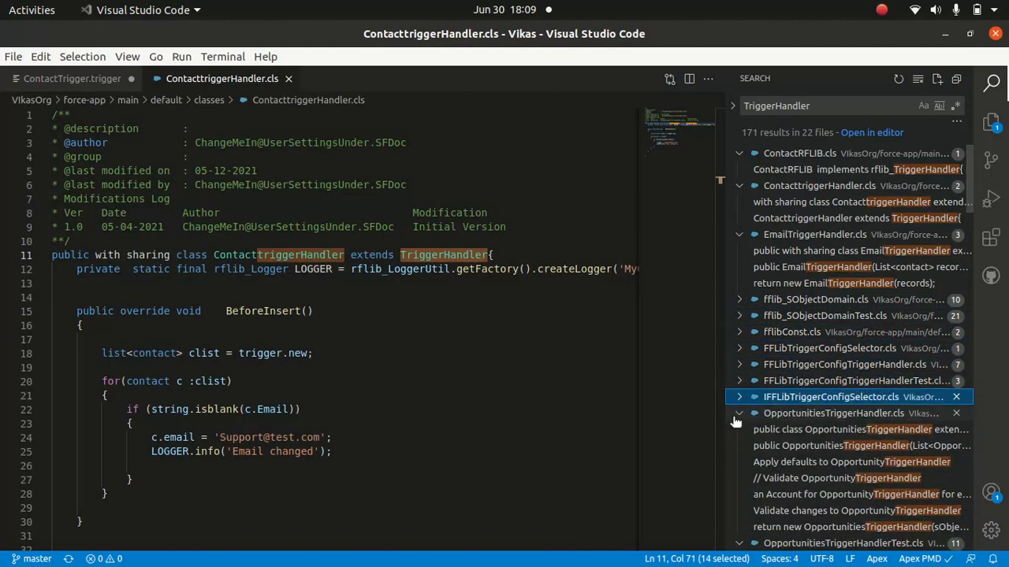
pyautogui.click(737, 413)
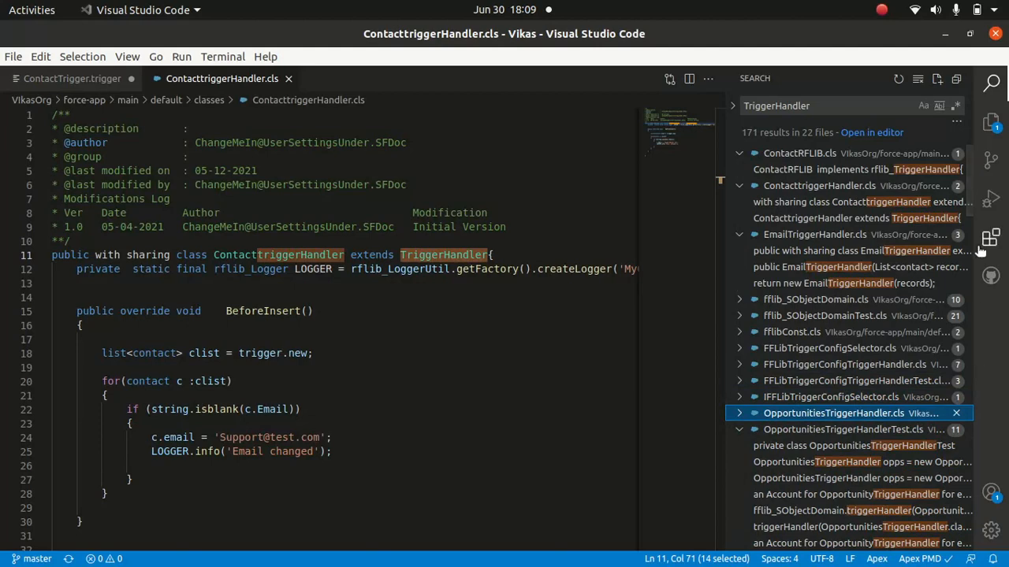
pyautogui.scroll(-3)
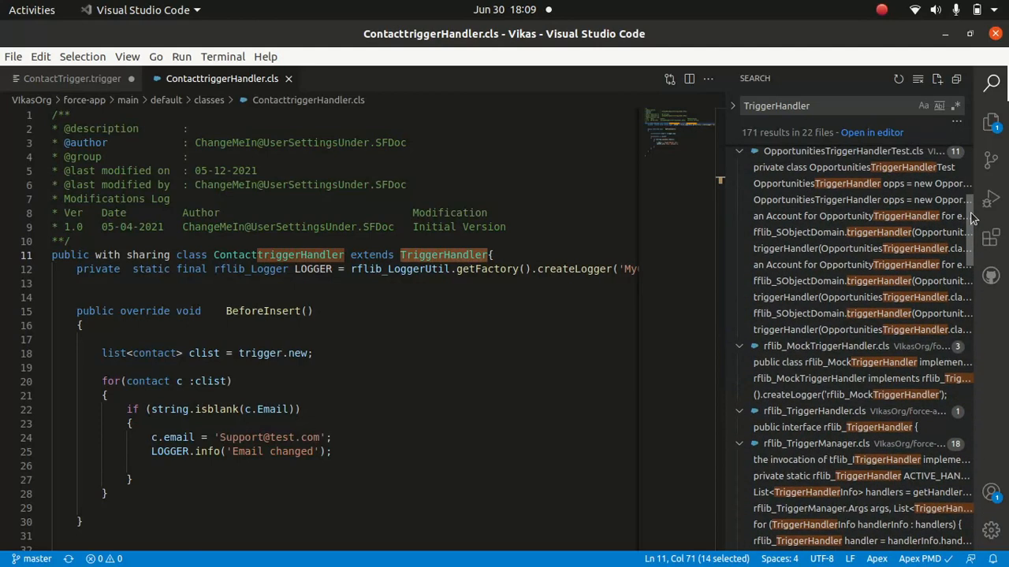
pyautogui.scroll(-3)
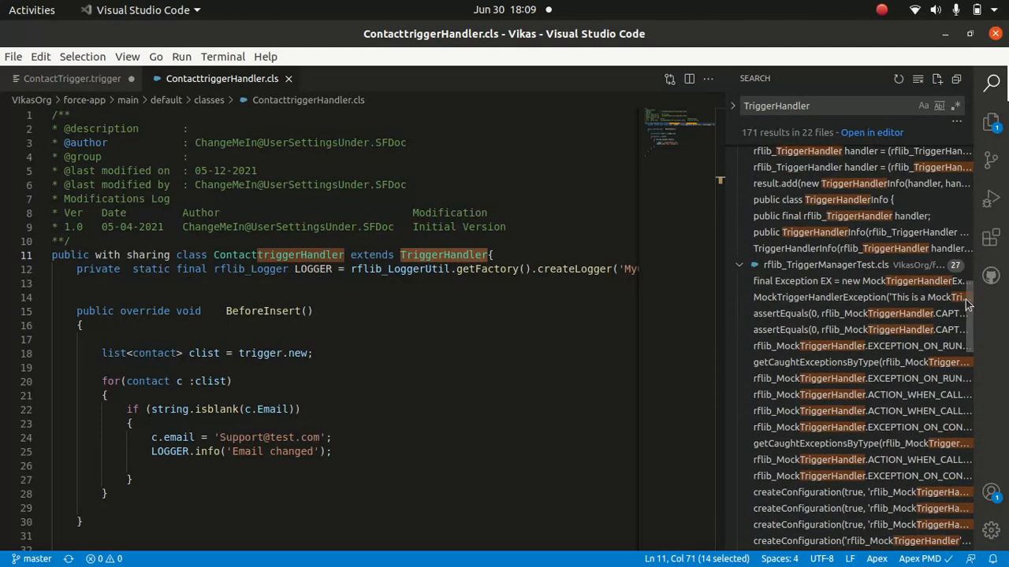
pyautogui.rightClick(423, 255)
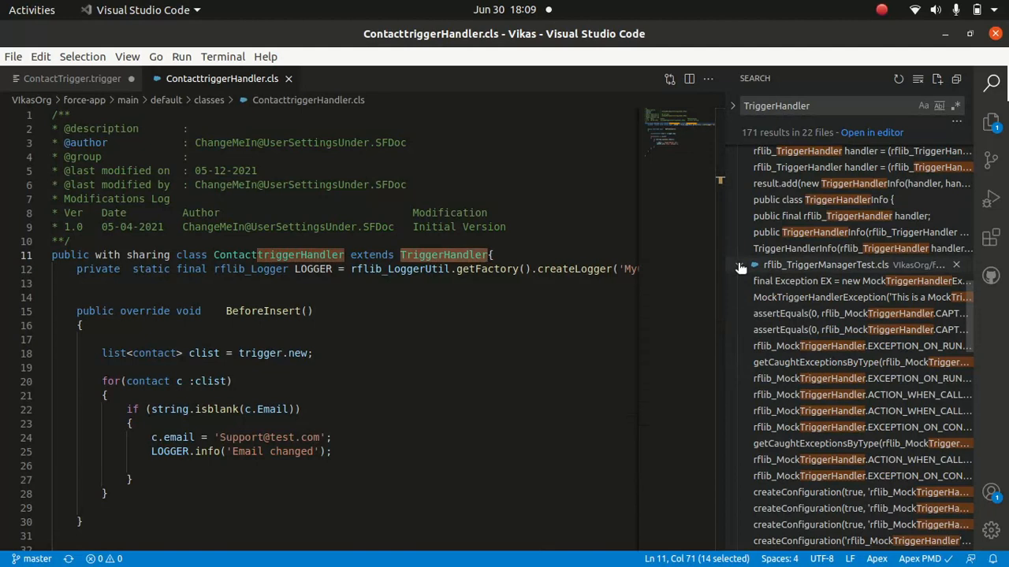
pyautogui.scroll(-3)
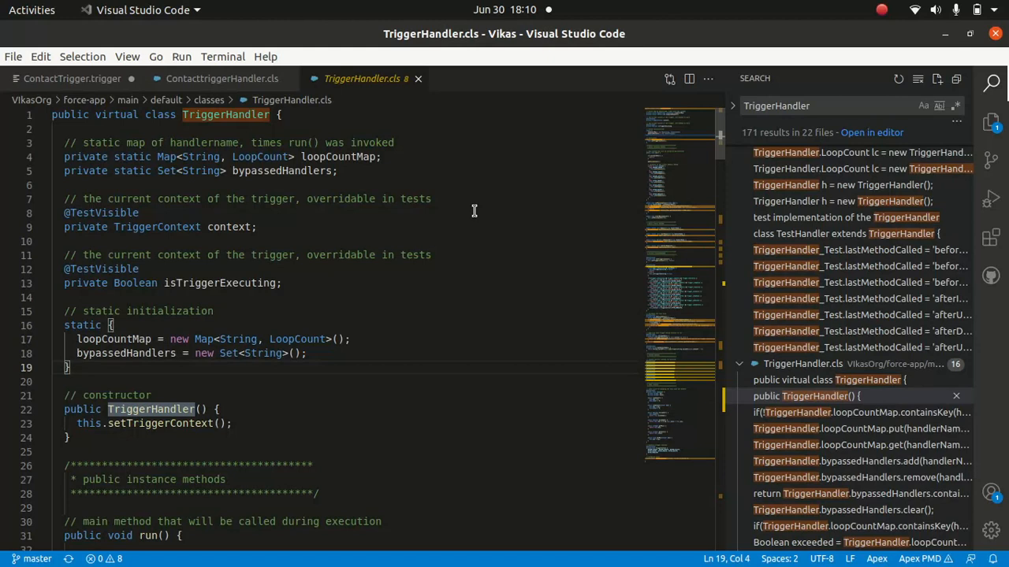
pyautogui.scroll(-3)
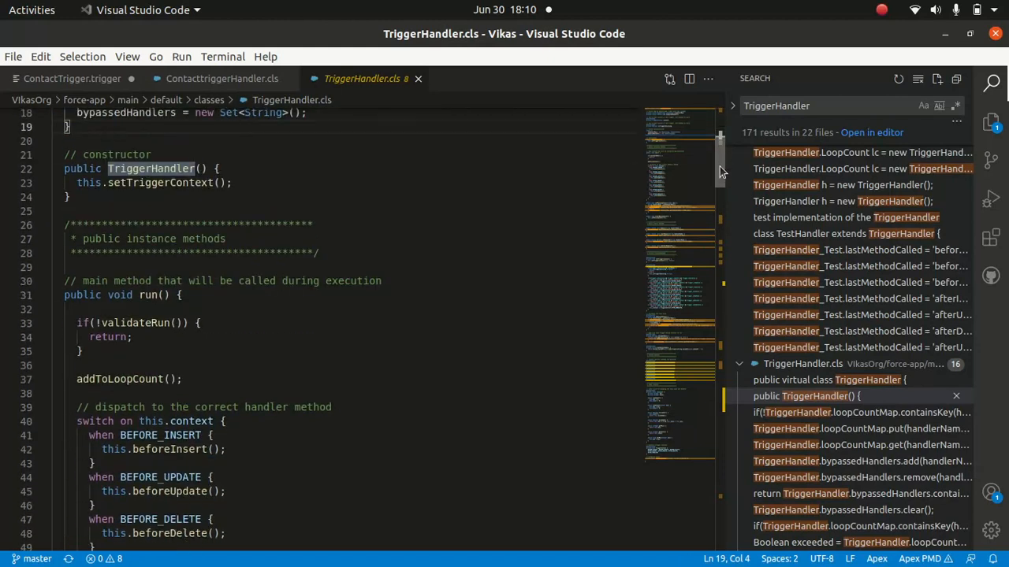
pyautogui.scroll(-3)
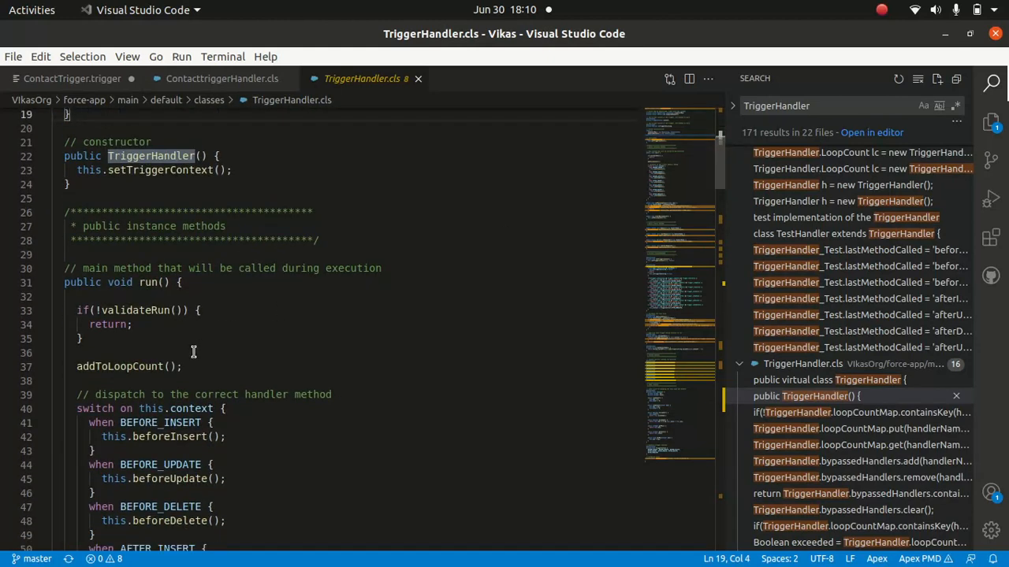
pyautogui.scroll(-3)
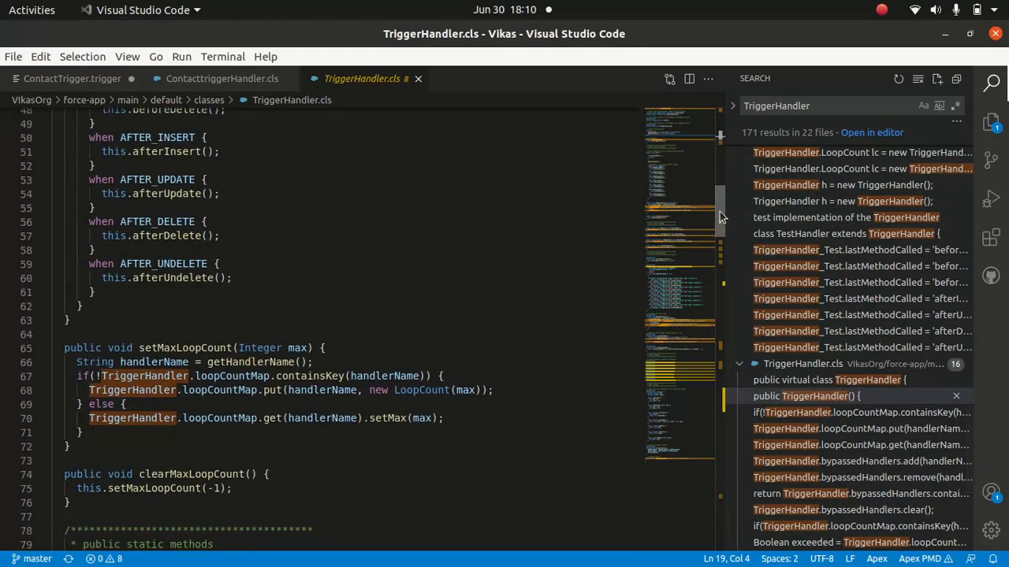
pyautogui.scroll(-3)
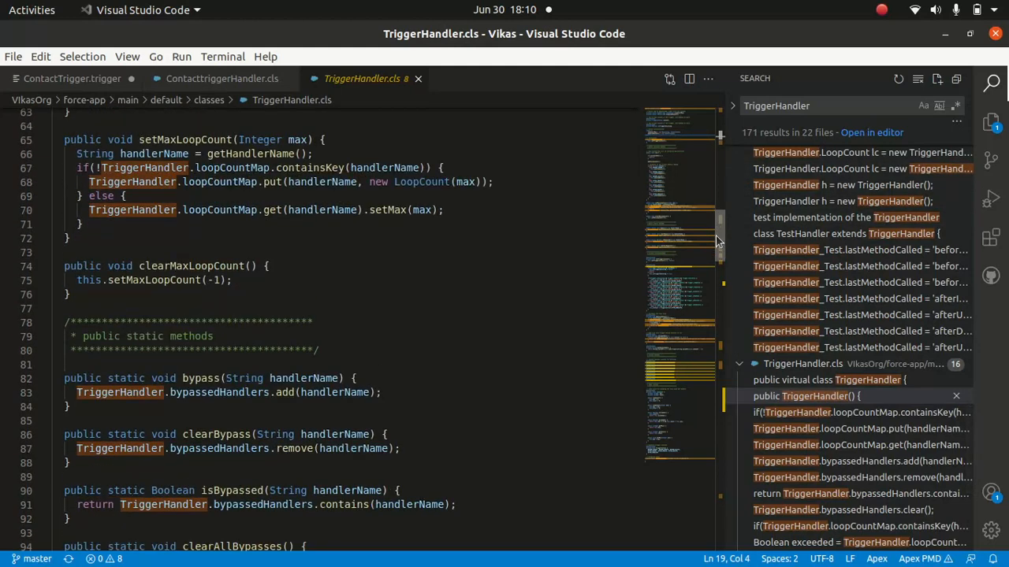
pyautogui.scroll(-3)
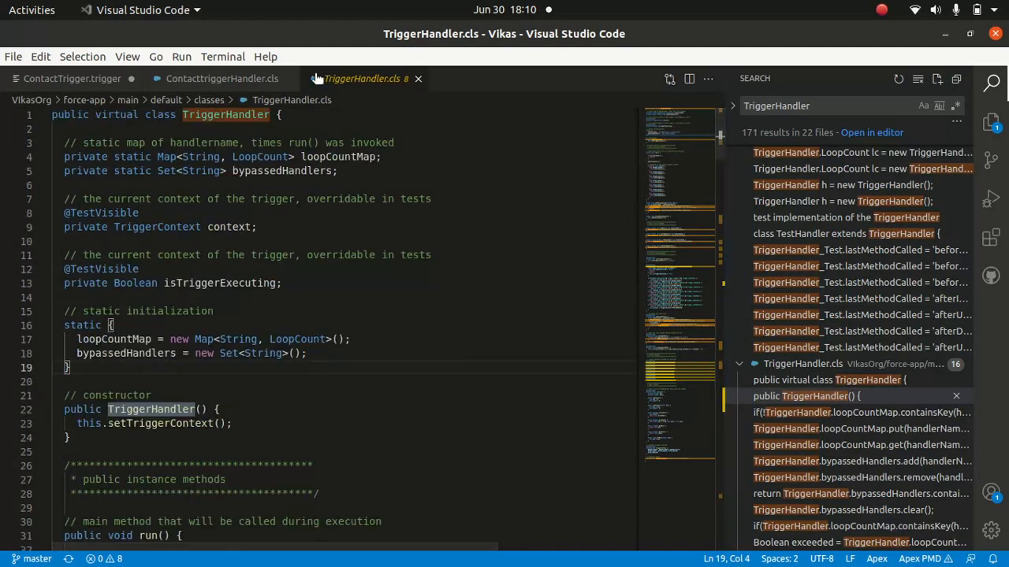
# Write new ContacttriggerHandler().run(); in the trigger body, copying the class name from the handler file.
pyautogui.click(221, 79)
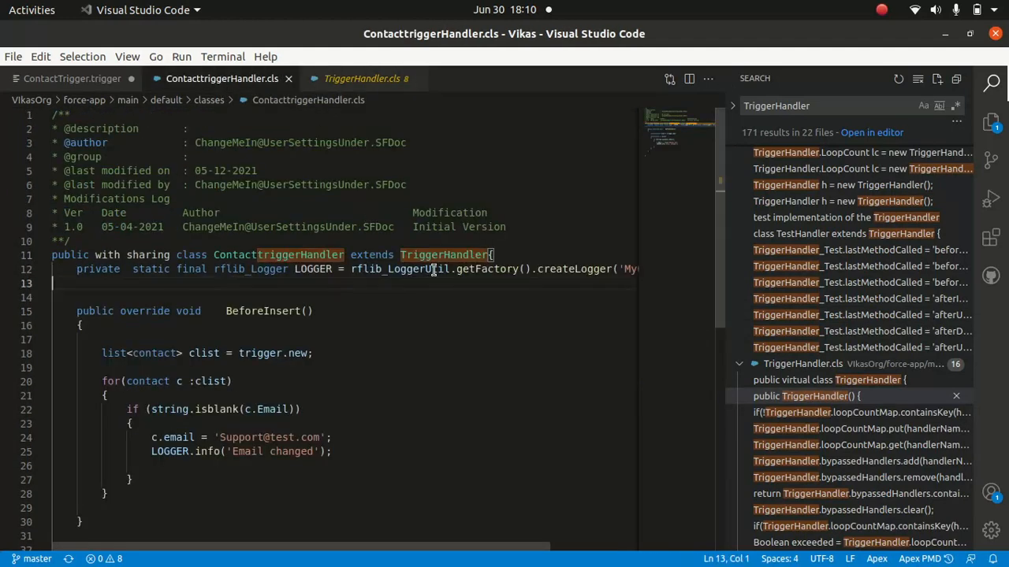
pyautogui.moveTo(276, 366)
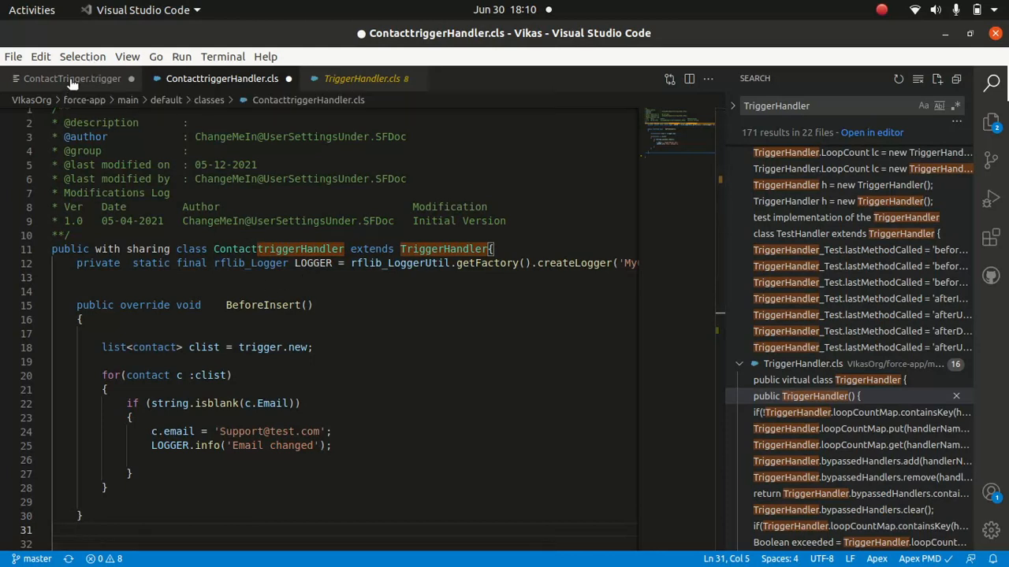
pyautogui.click(72, 79)
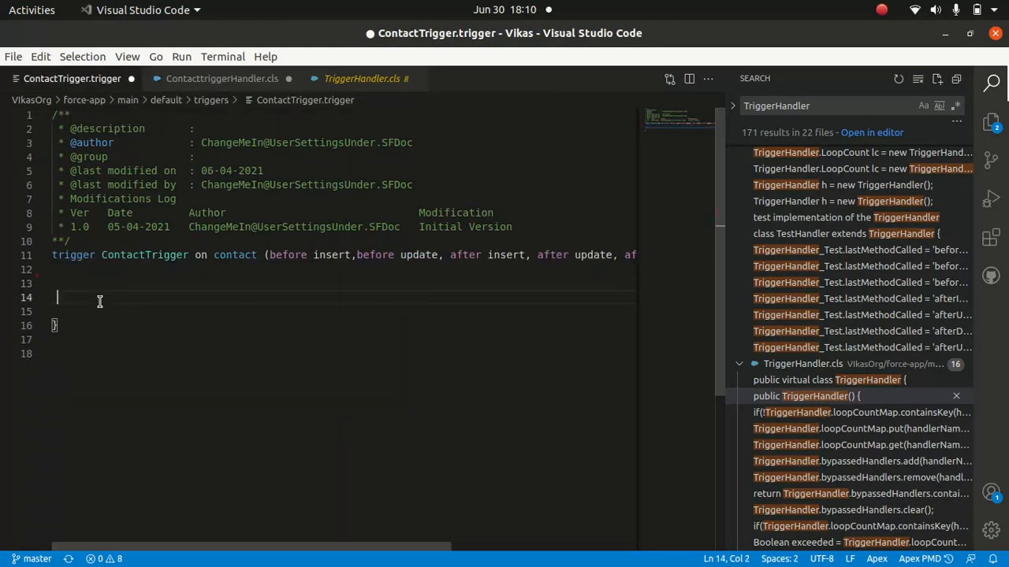
pyautogui.write('new')
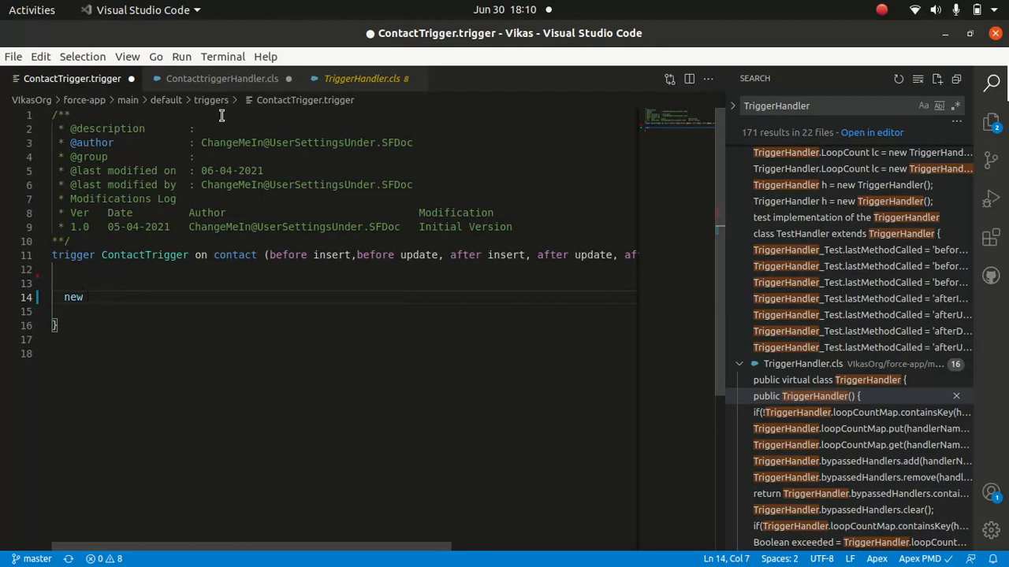
pyautogui.click(221, 79)
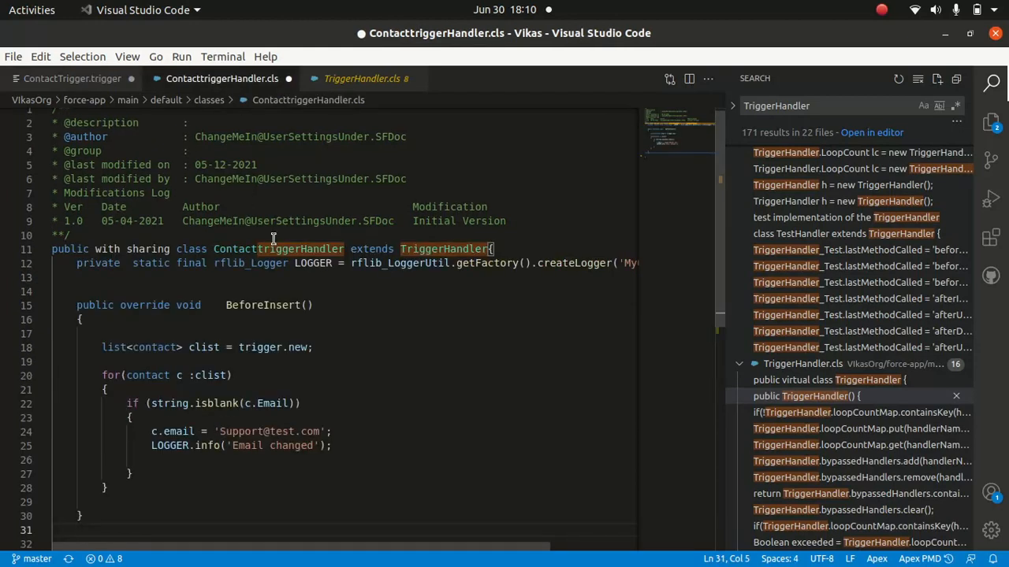
pyautogui.doubleClick(277, 249)
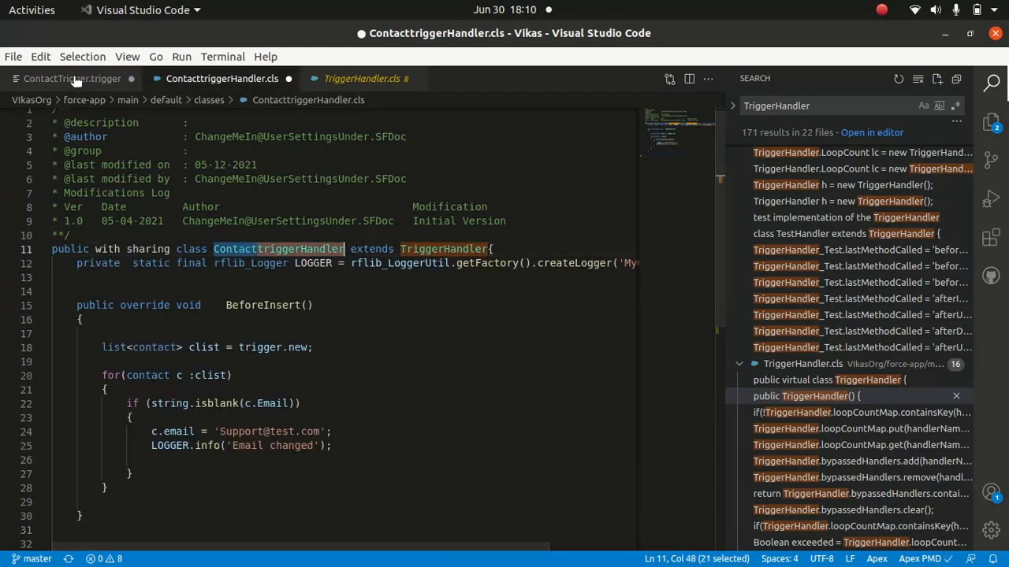
pyautogui.click(73, 79)
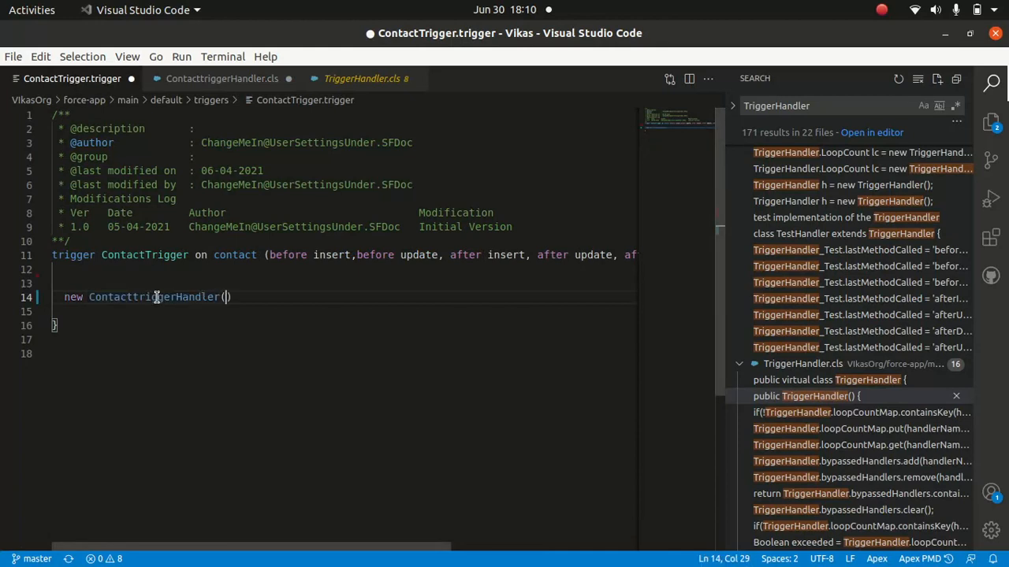
pyautogui.write('.run')
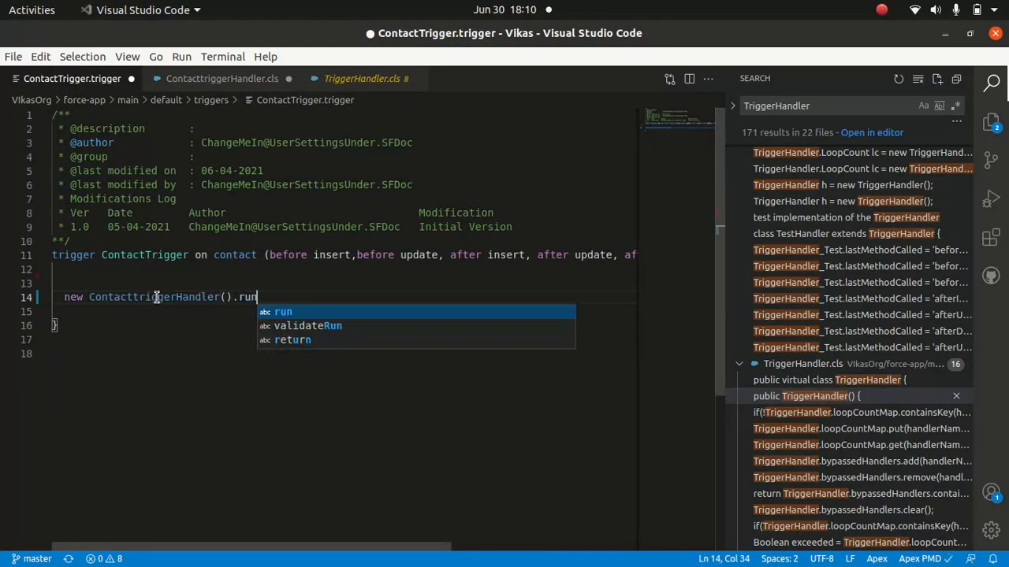
pyautogui.write('();')
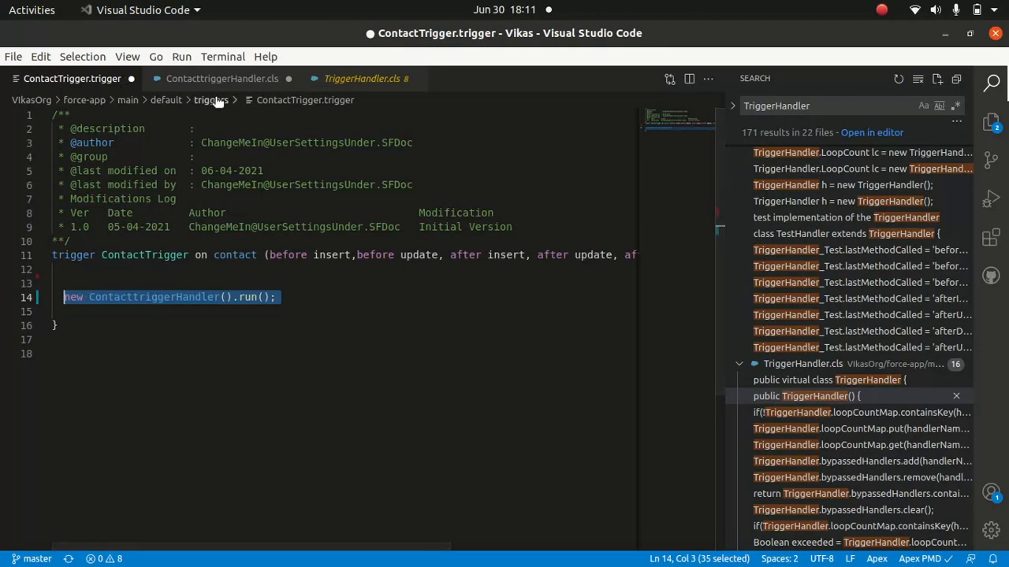
# Switch back to the ContacttriggerHandler class file.
pyautogui.click(221, 79)
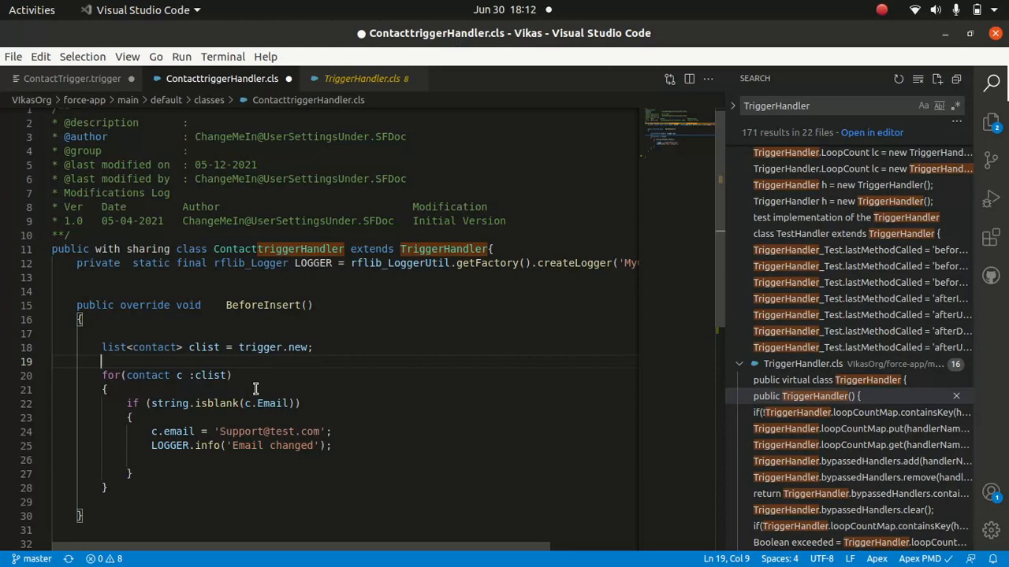
pyautogui.moveTo(280, 378)
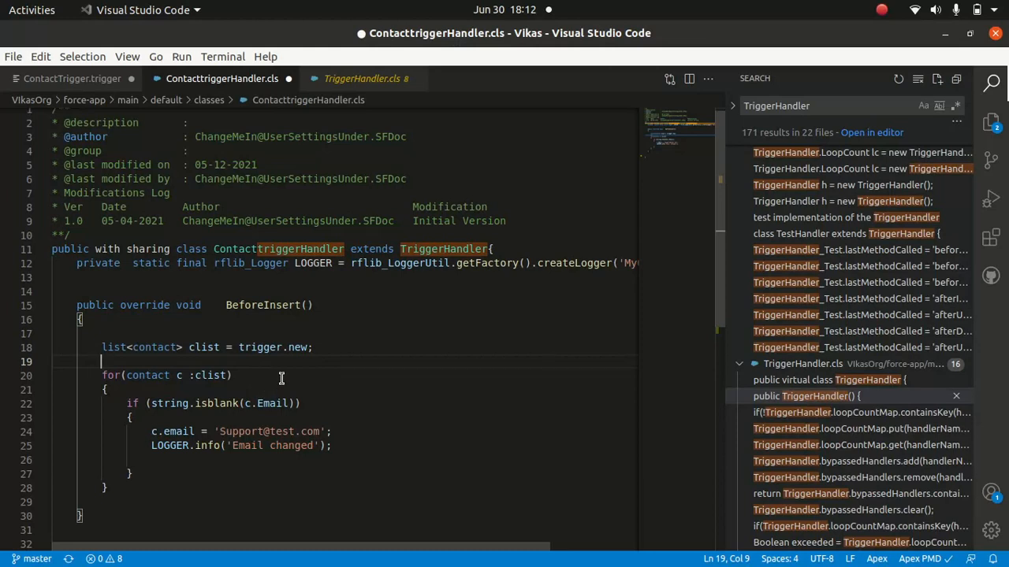
# Add TriggerHandler.bypass(''); on a new line below the trigger.new assignment in BeforeInsert.
pyautogui.click(334, 348)
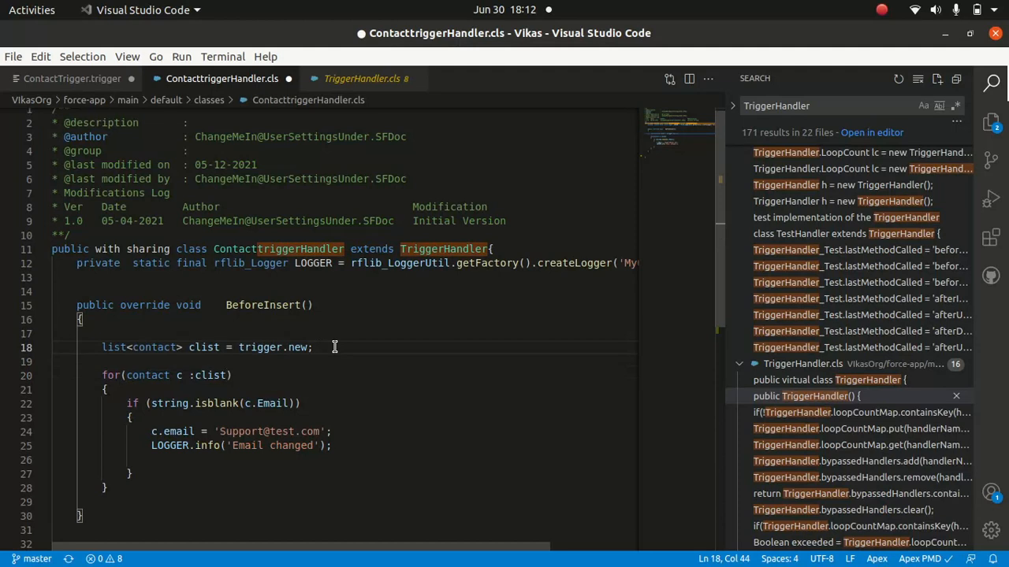
pyautogui.press('Enter')
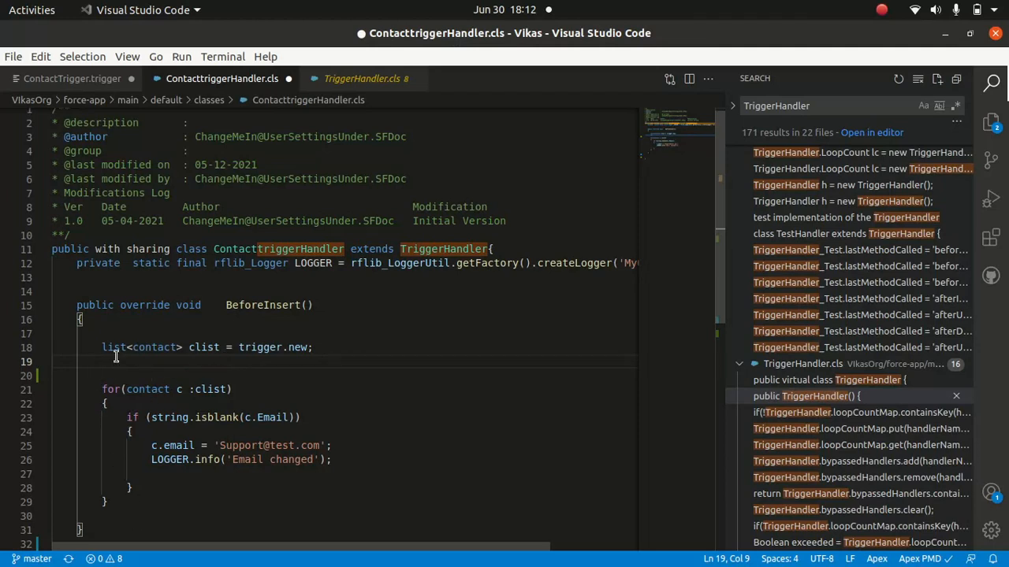
pyautogui.write('trigger')
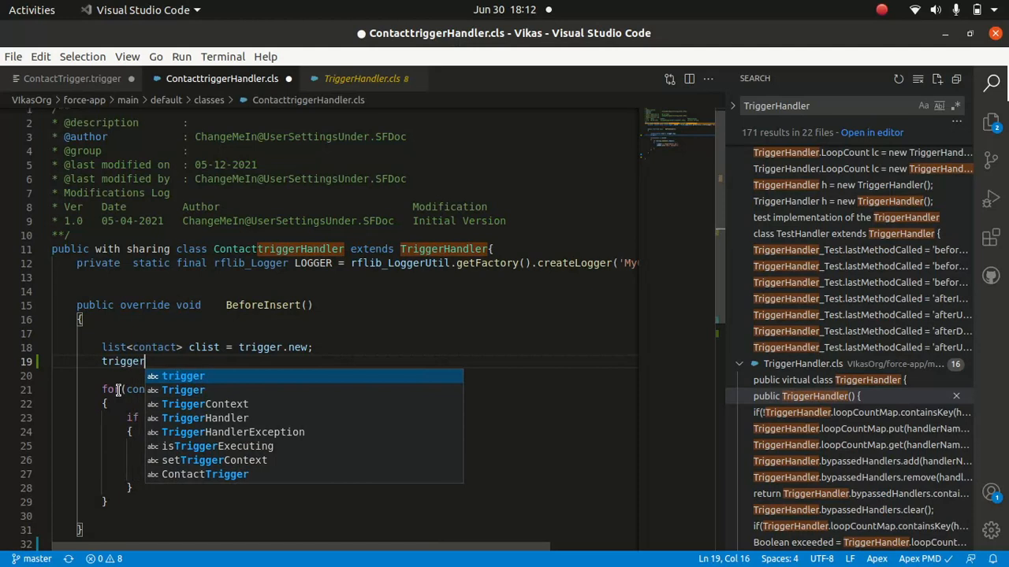
pyautogui.write('Handler')
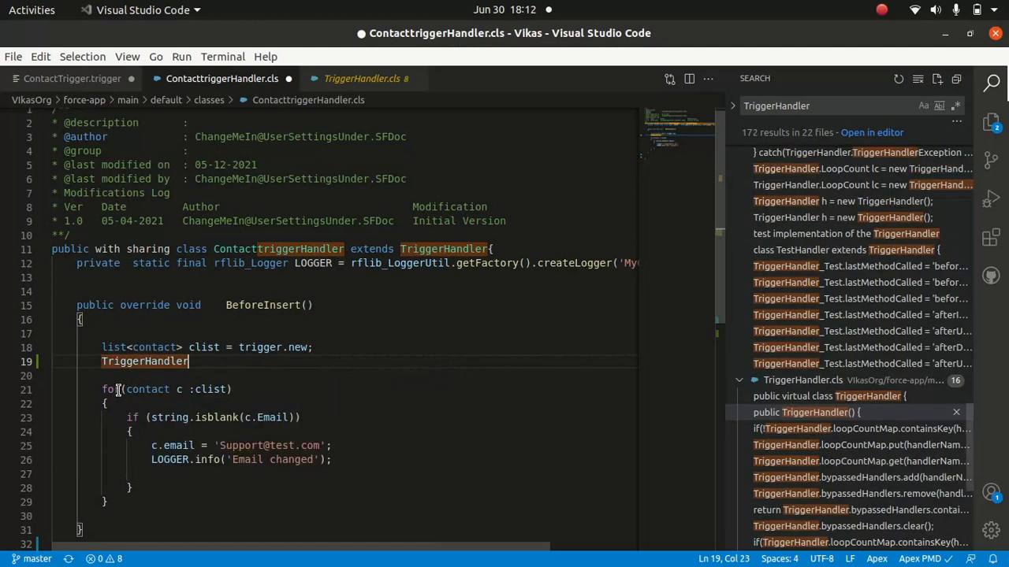
pyautogui.write('.by')
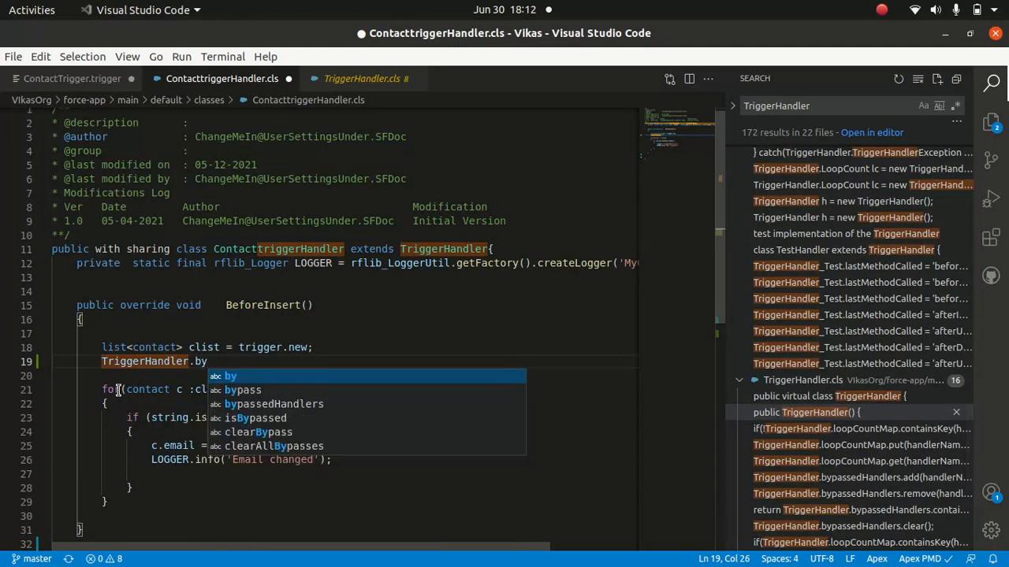
pyautogui.write('pass')
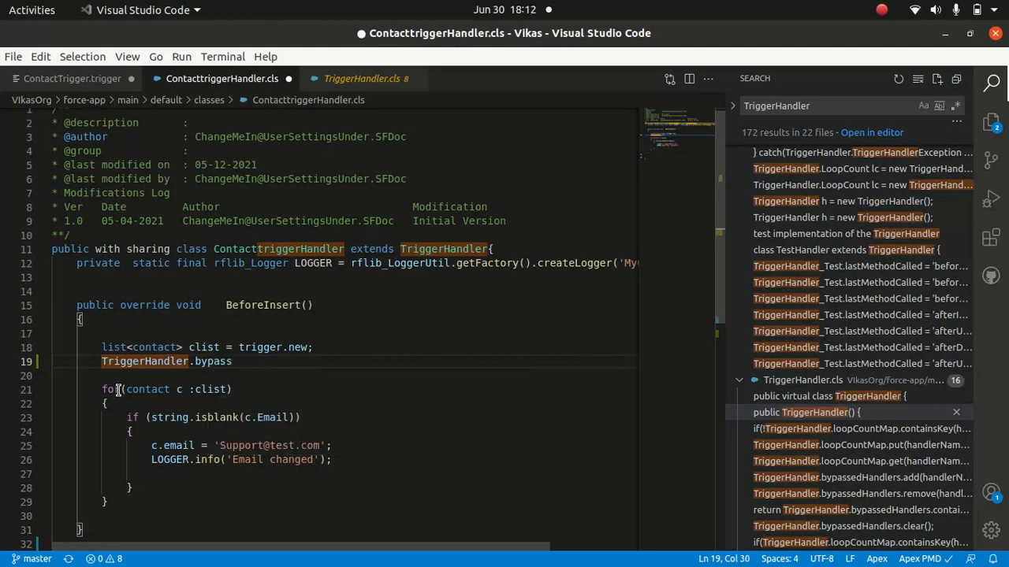
pyautogui.write('()')
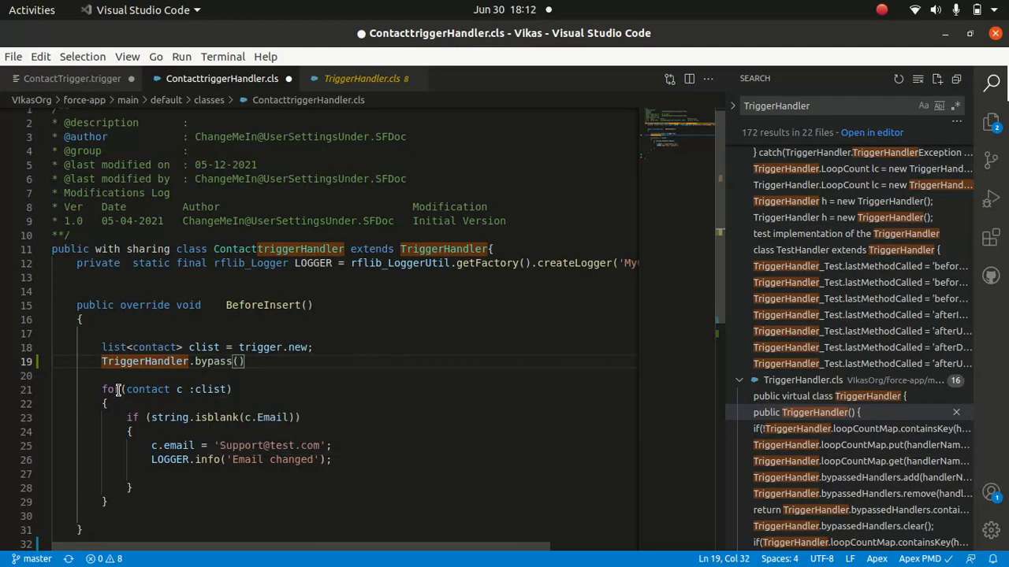
pyautogui.write("''")
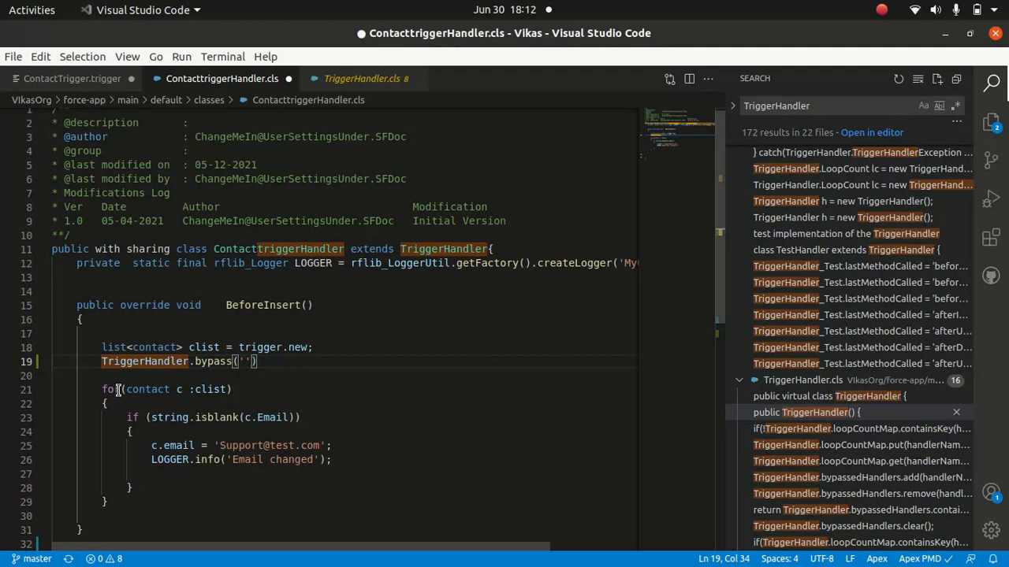
pyautogui.write(';')
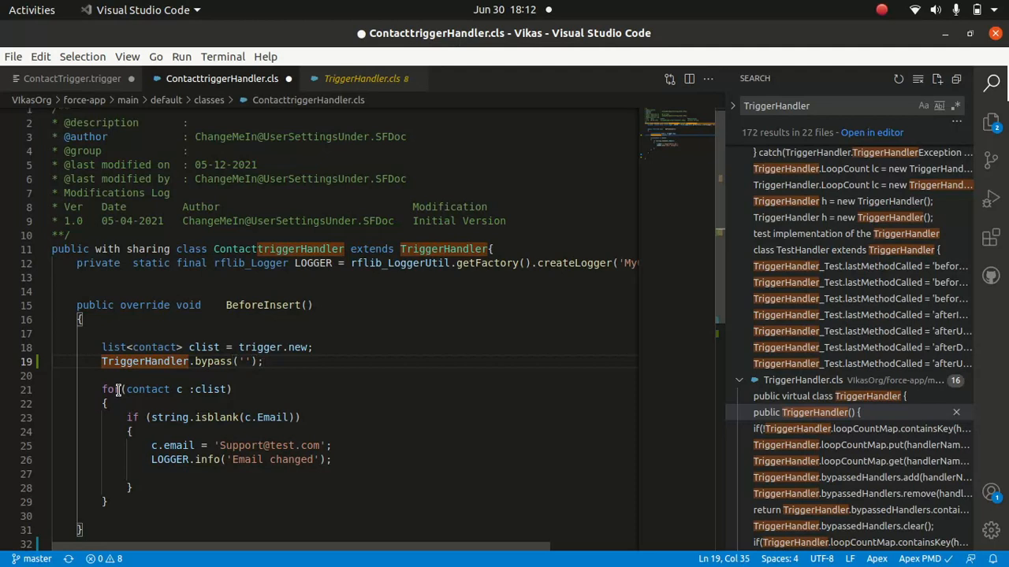